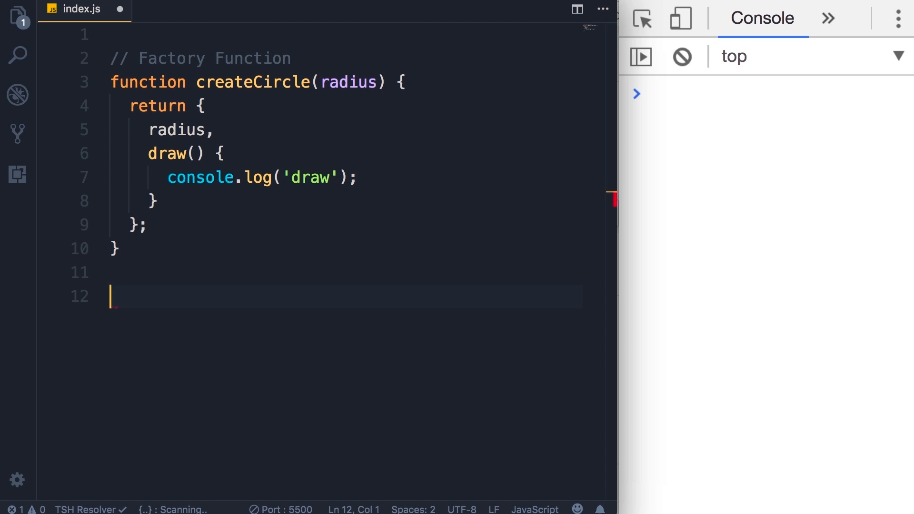
# - Add a '// Constructor Function' comment and the keyword function below createCircle, then move to the top of the file
pyautogui.write('// Constructor Function')
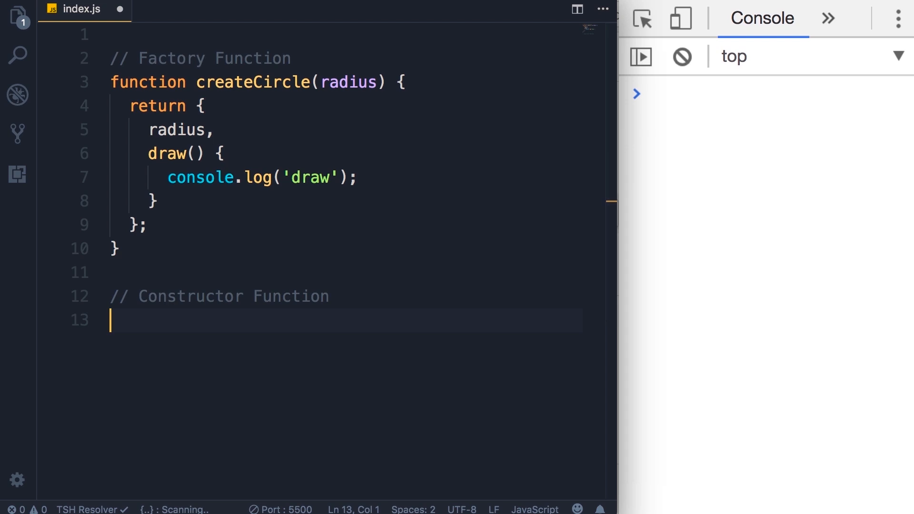
pyautogui.moveTo(430, 408)
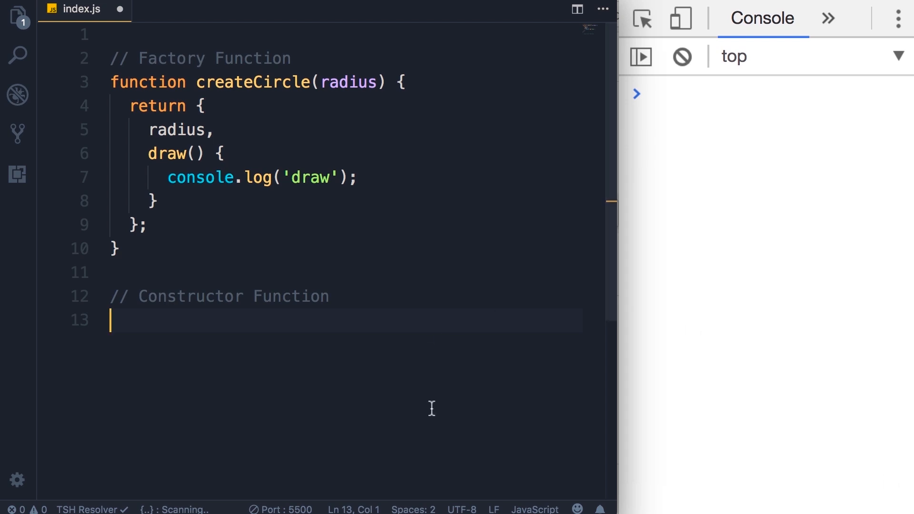
pyautogui.write('function')
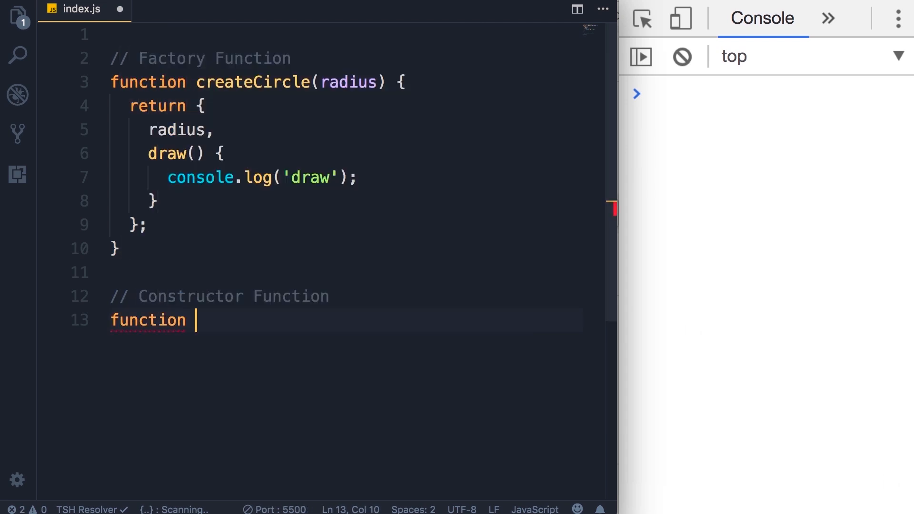
pyautogui.click(206, 296)
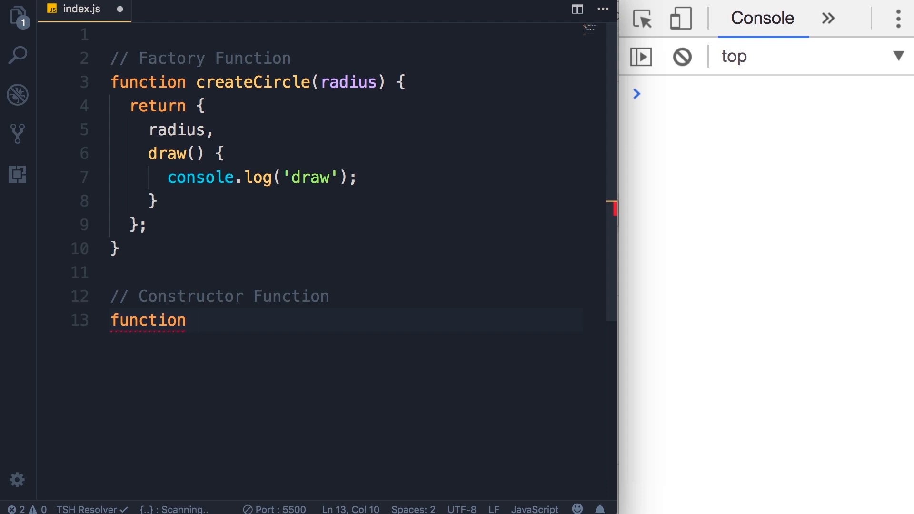
pyautogui.moveTo(565, 286)
pyautogui.write('//')
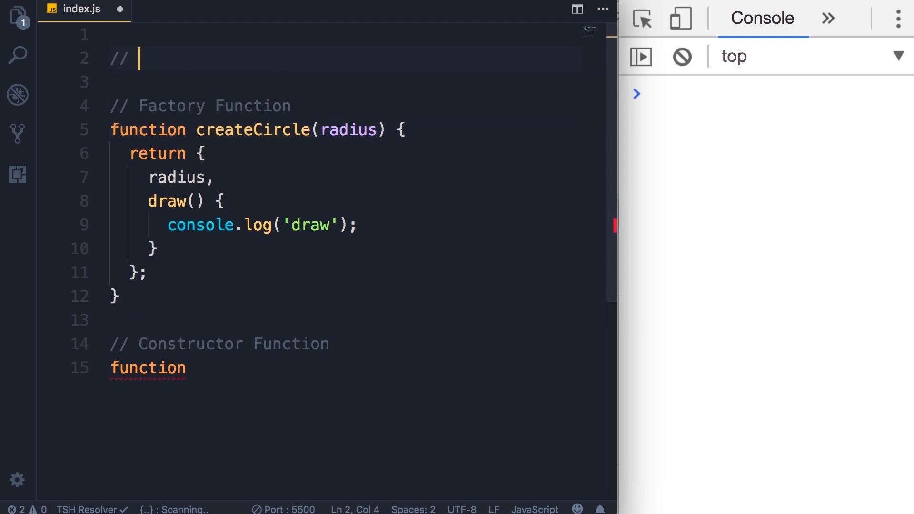
# - Write the comment '// Camel Notation: oneTwoThreeFour' at the top of index.js
pyautogui.write('Camel Notation:')
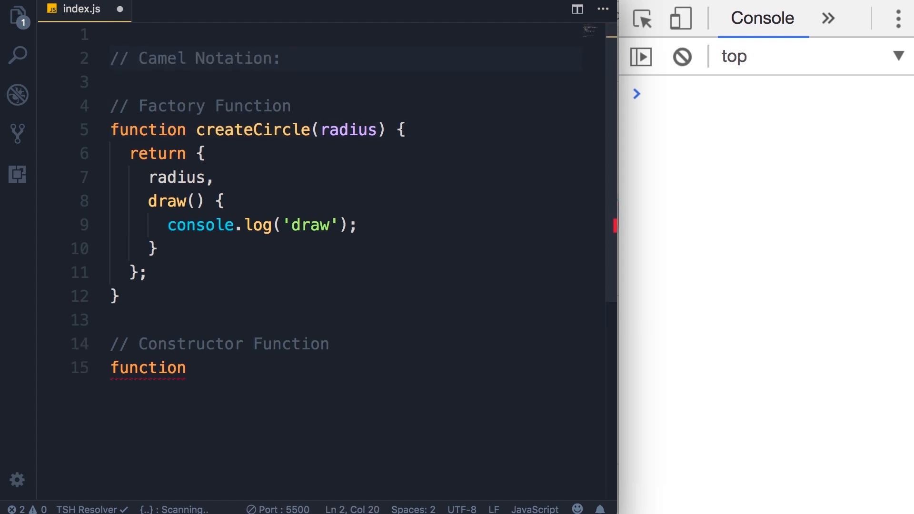
pyautogui.write('oneTwoThreeFour')
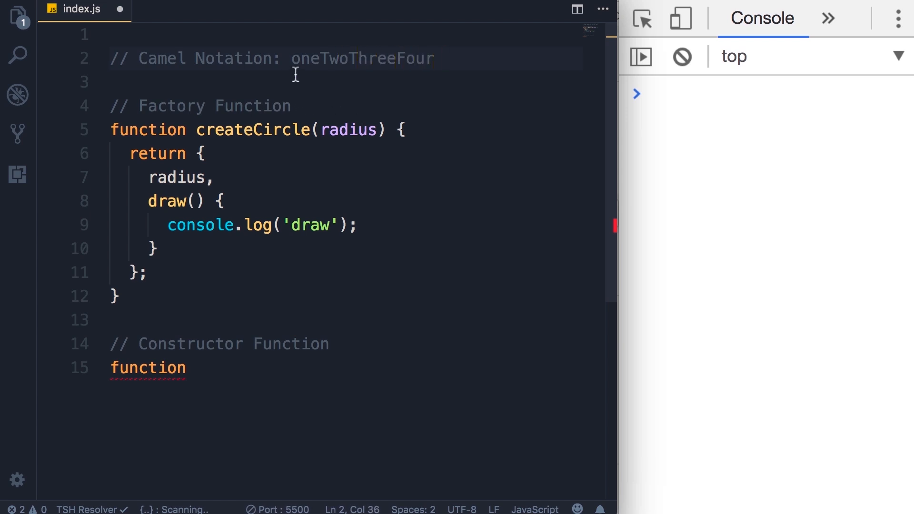
pyautogui.moveTo(313, 74)
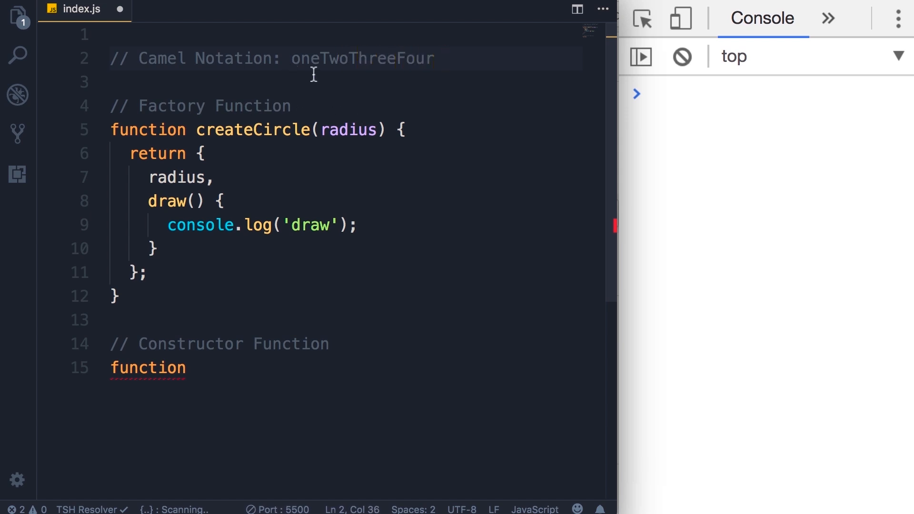
pyautogui.moveTo(417, 74)
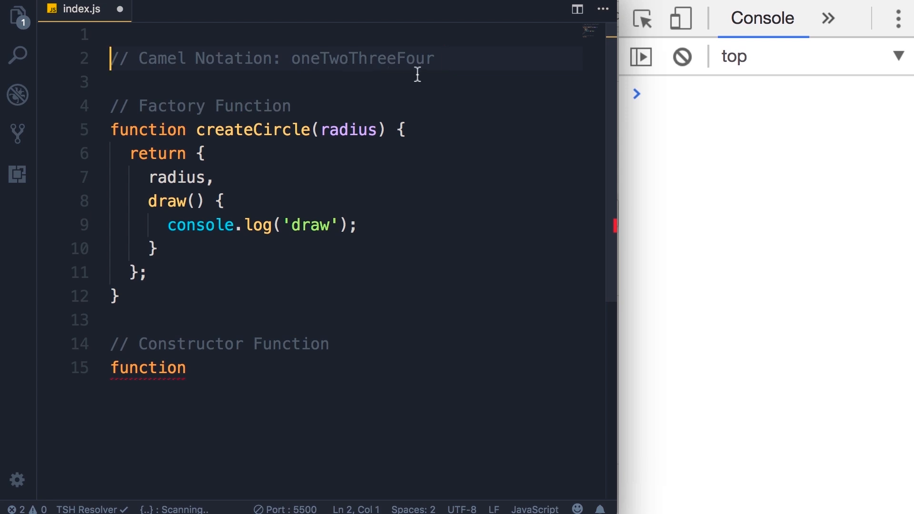
pyautogui.press('Enter')
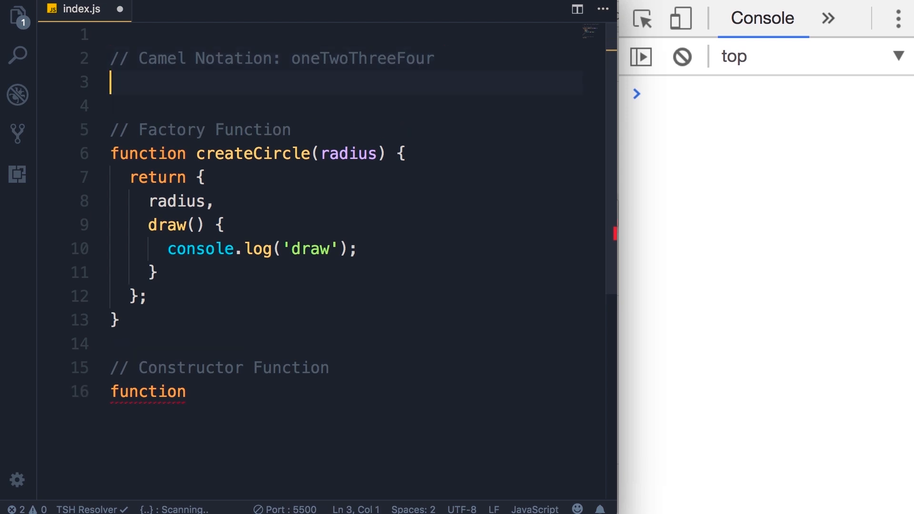
# - Write '// Pascal Notation: OneTwoThreeFour' beneath it and return to the unfinished constructor line
pyautogui.write('// P')
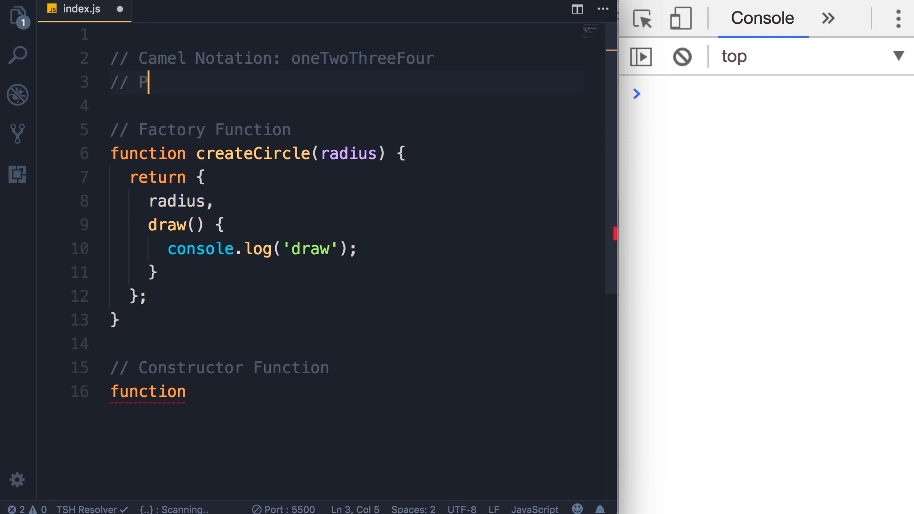
pyautogui.write('ascal Notation:')
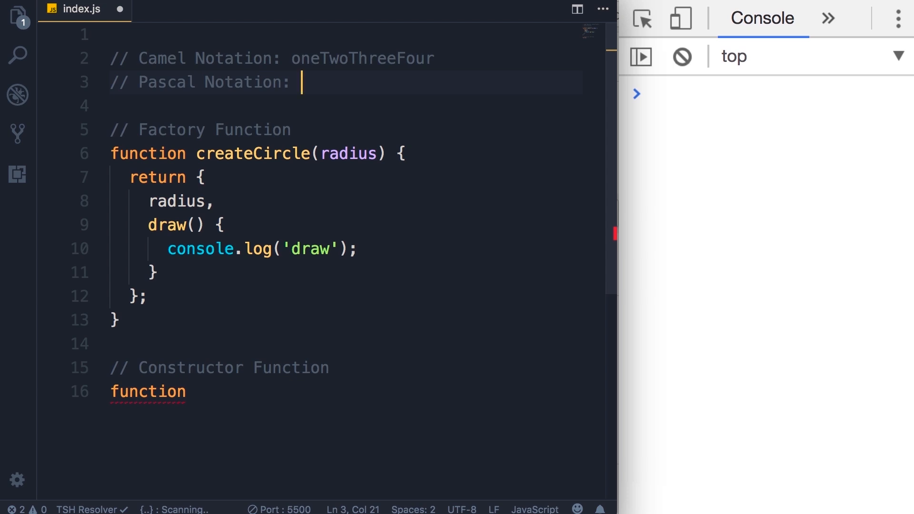
pyautogui.write('OneT')
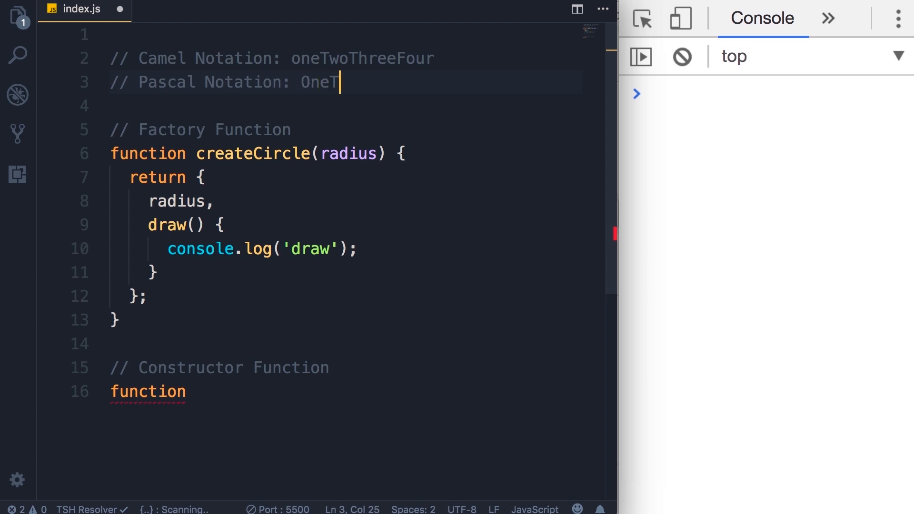
pyautogui.write('woThreeFour')
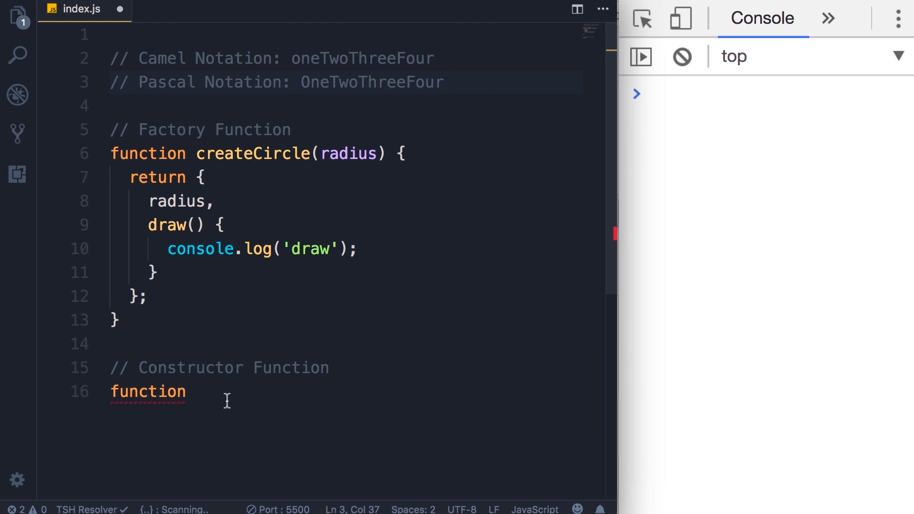
pyautogui.doubleClick(166, 82)
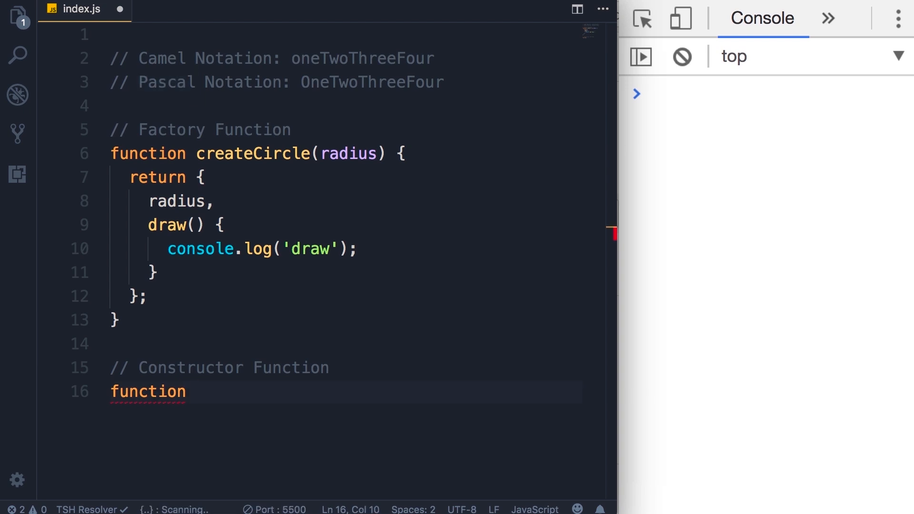
# - Declare function Circle(radius) { } and move into its empty body
pyautogui.write('Circle')
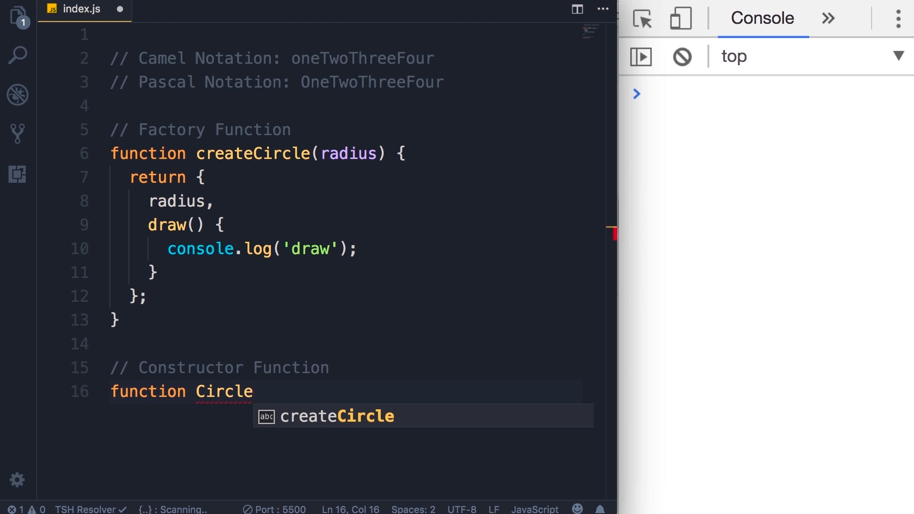
pyautogui.write('(radius')
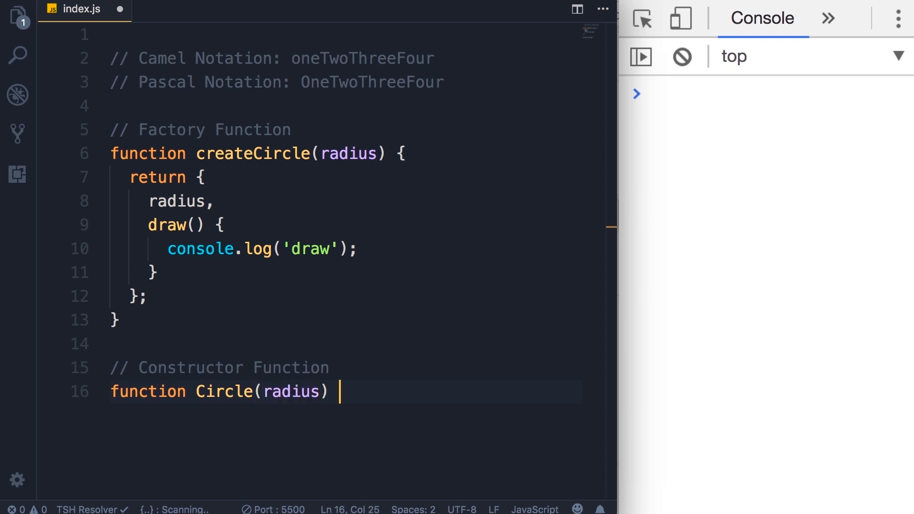
pyautogui.write('{')
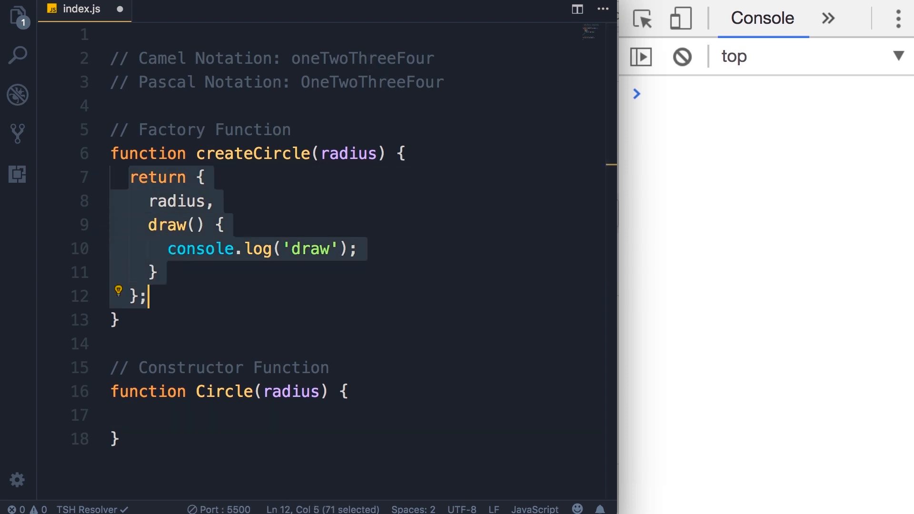
pyautogui.moveTo(185, 419)
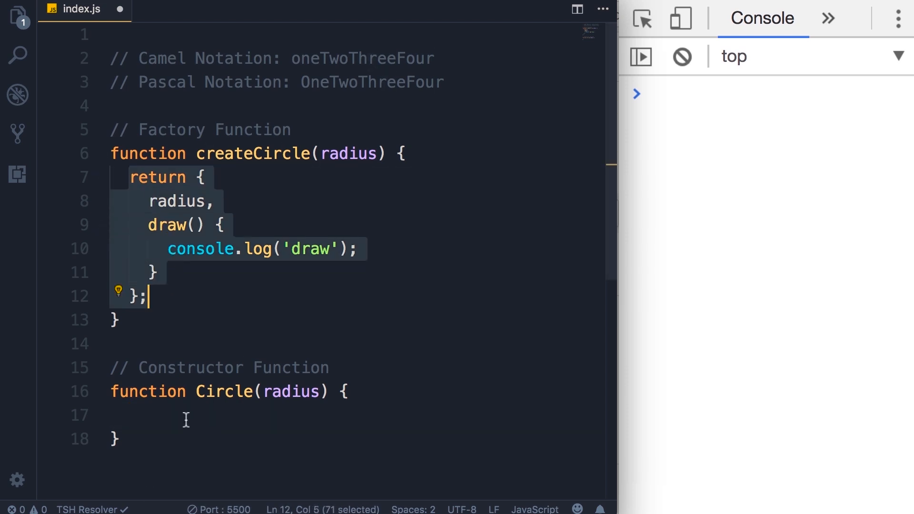
pyautogui.click(128, 415)
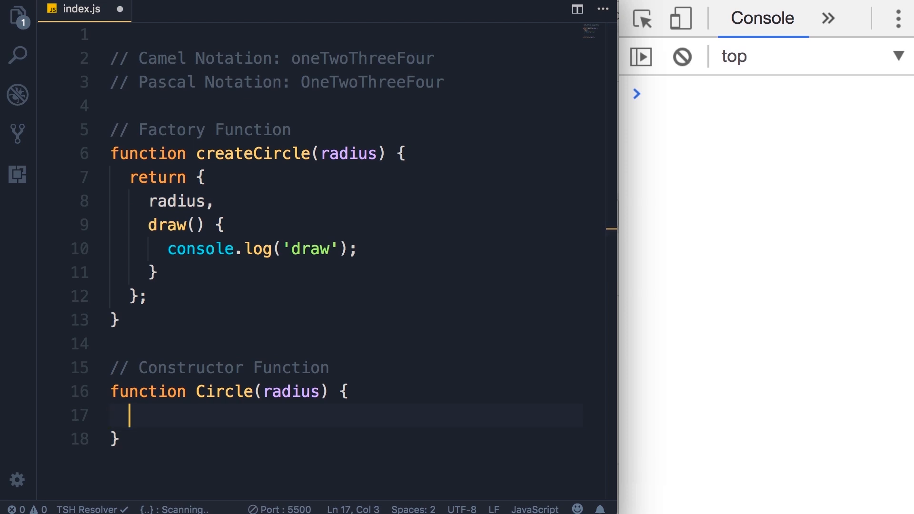
# - Store the argument with this.radius = radius; inside the constructor
pyautogui.write('th')
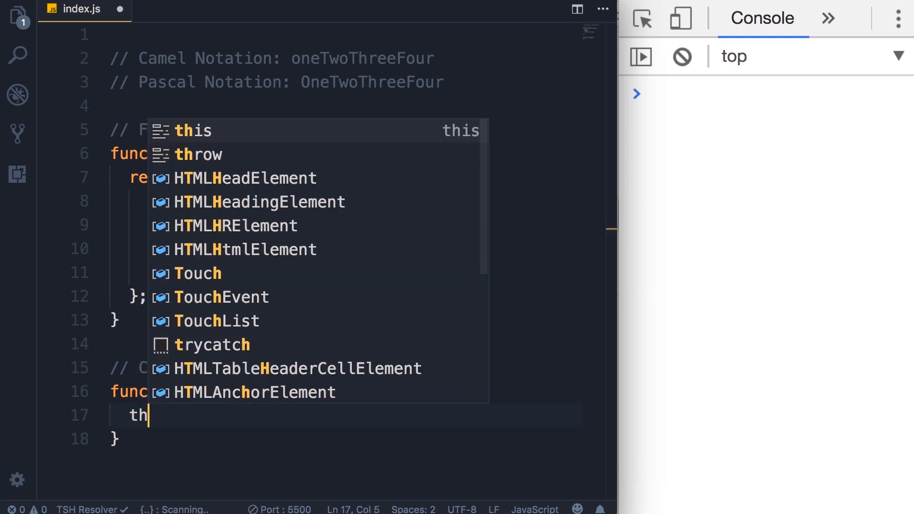
pyautogui.write('is')
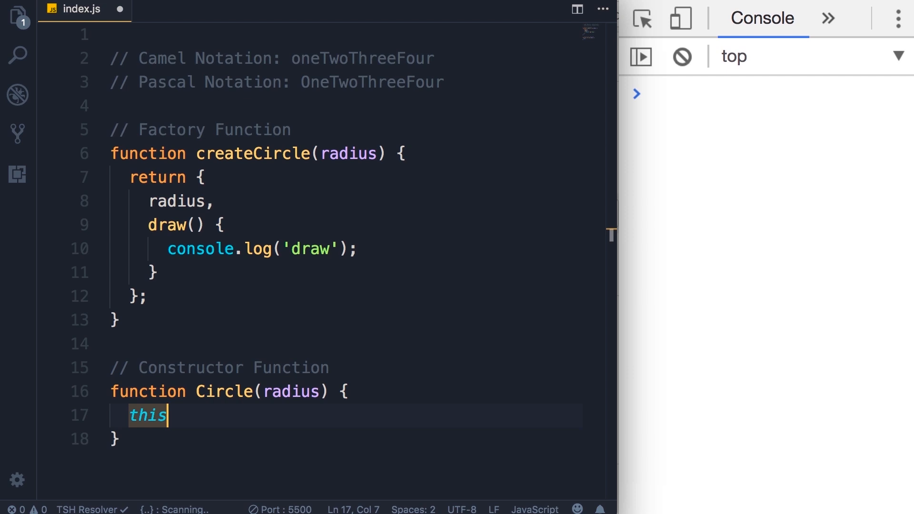
pyautogui.write('.')
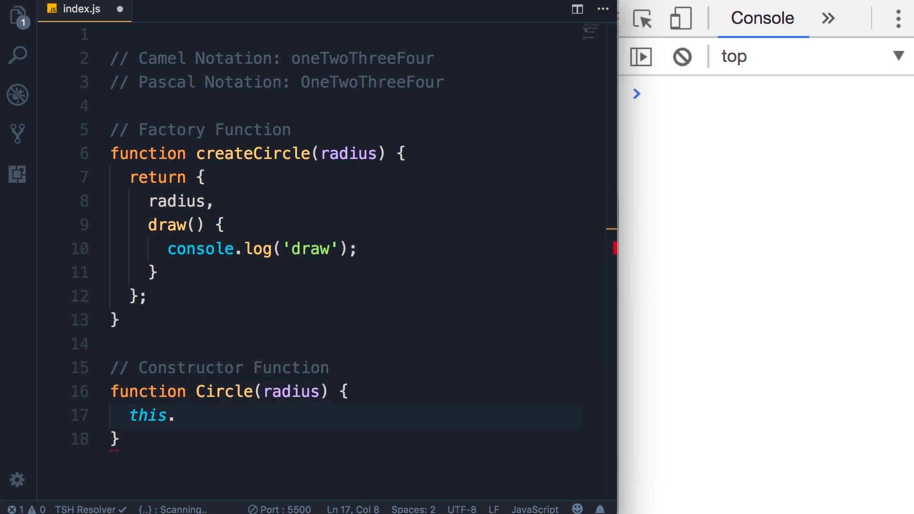
pyautogui.write('radius =')
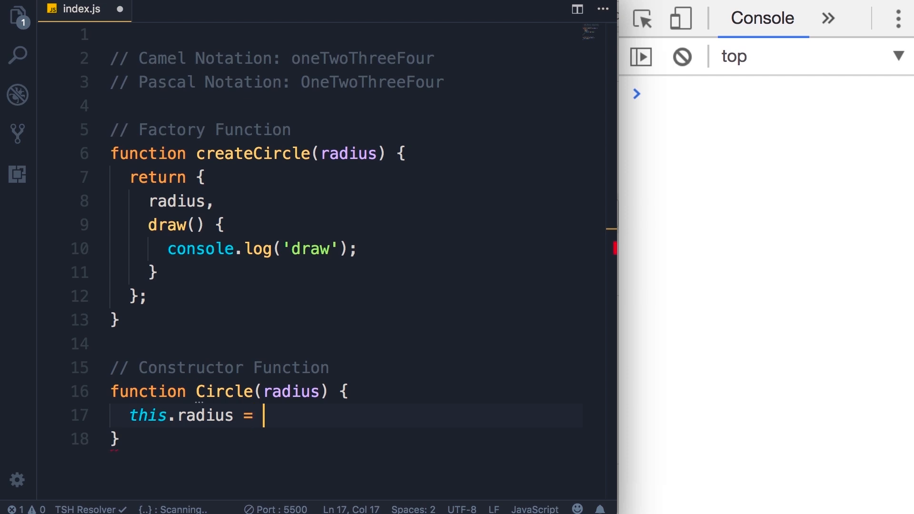
pyautogui.write('radius;')
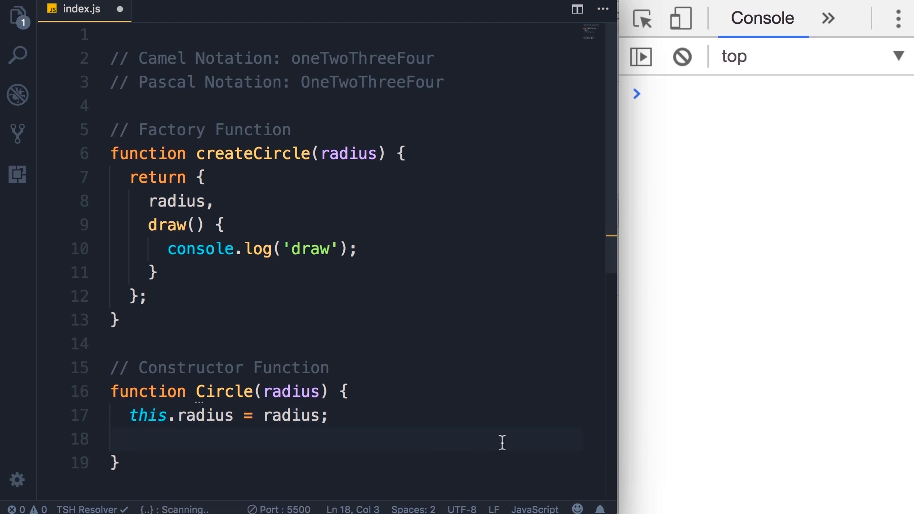
# - Define this.draw = function() { console.log('draw'); } and begin const circle below the constructor
pyautogui.scroll(-3)
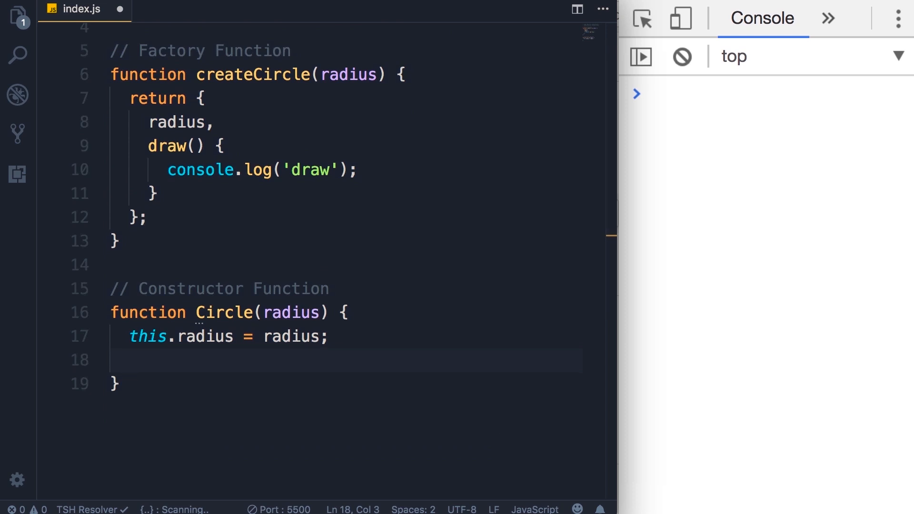
pyautogui.write('this.draw = function() {')
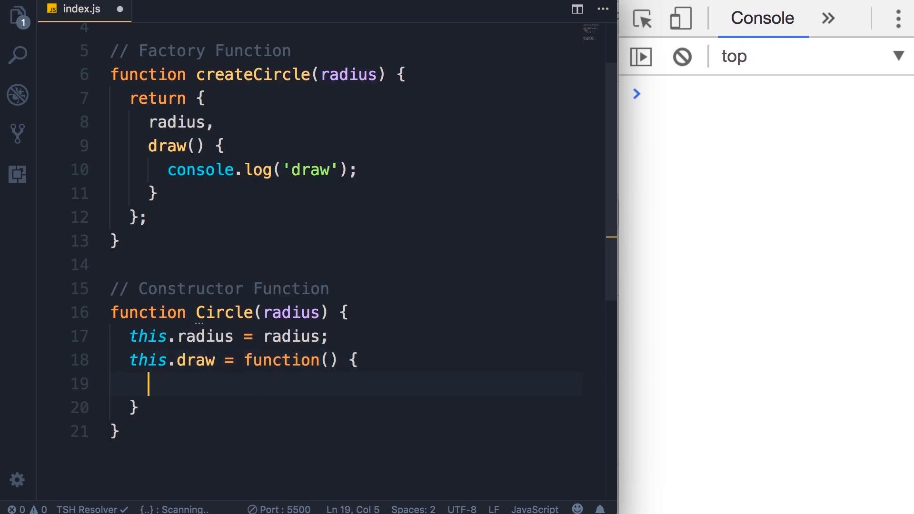
pyautogui.write("console.log('dr")
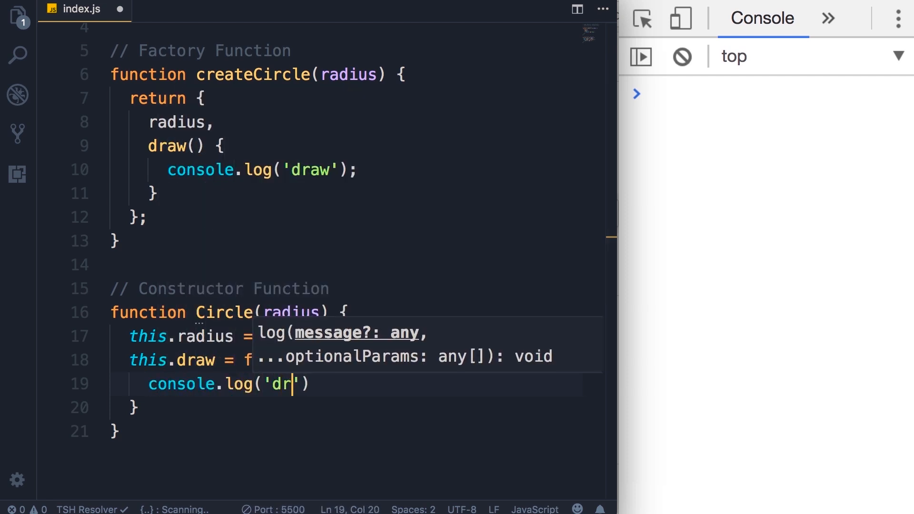
pyautogui.write("aw');")
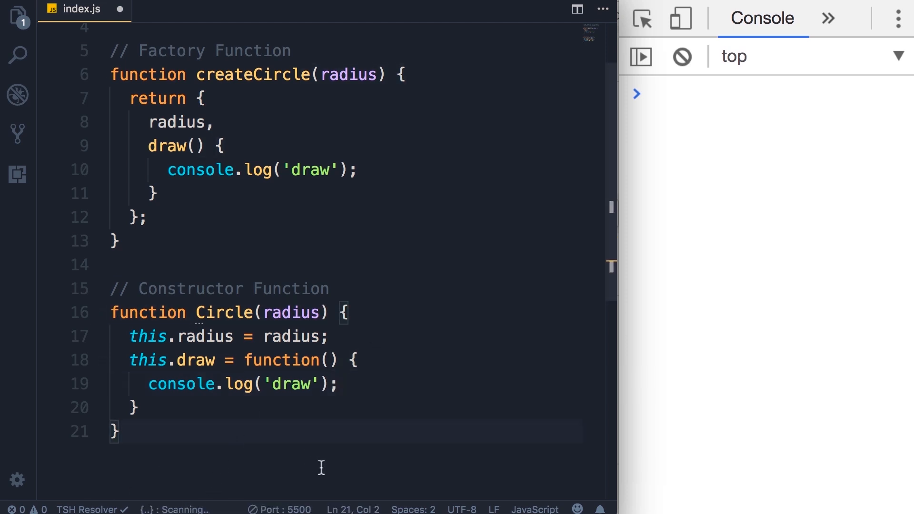
pyautogui.write('const circle =')
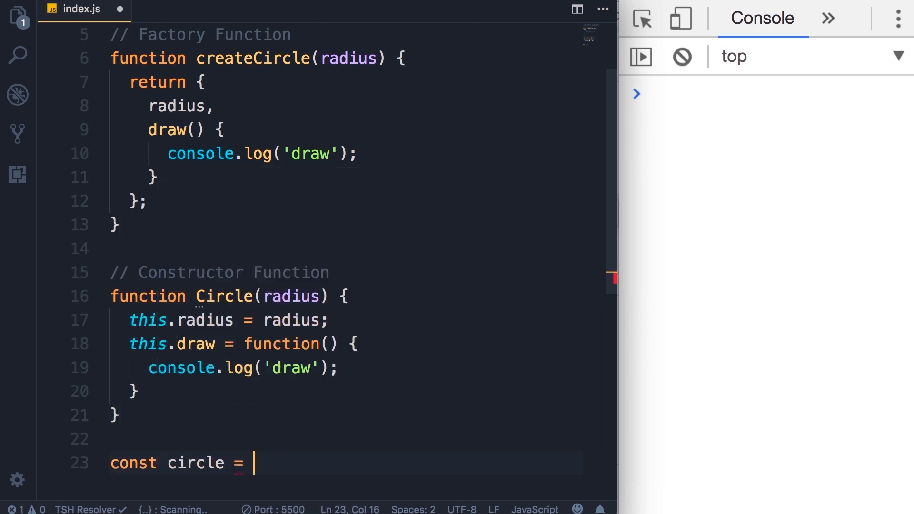
# - Complete the line as const circle = new Circle(1);
pyautogui.write('n')
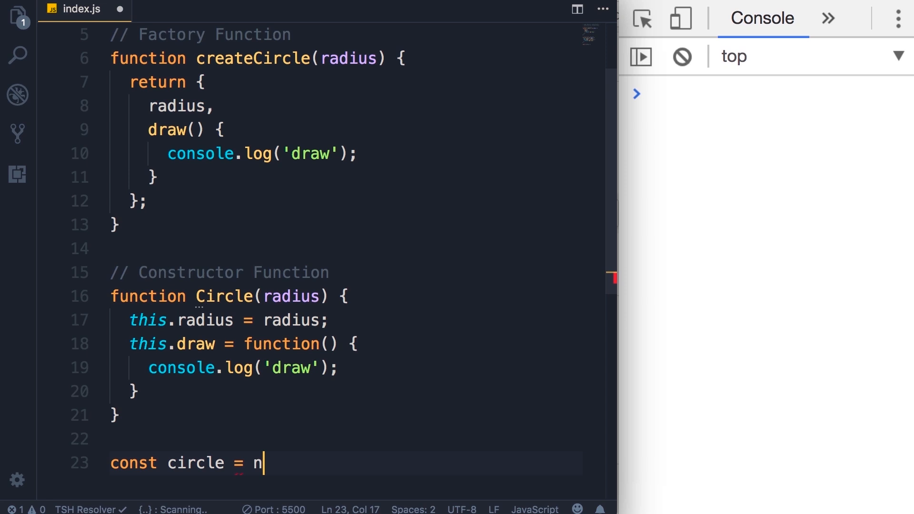
pyautogui.write('ew Circle(1')
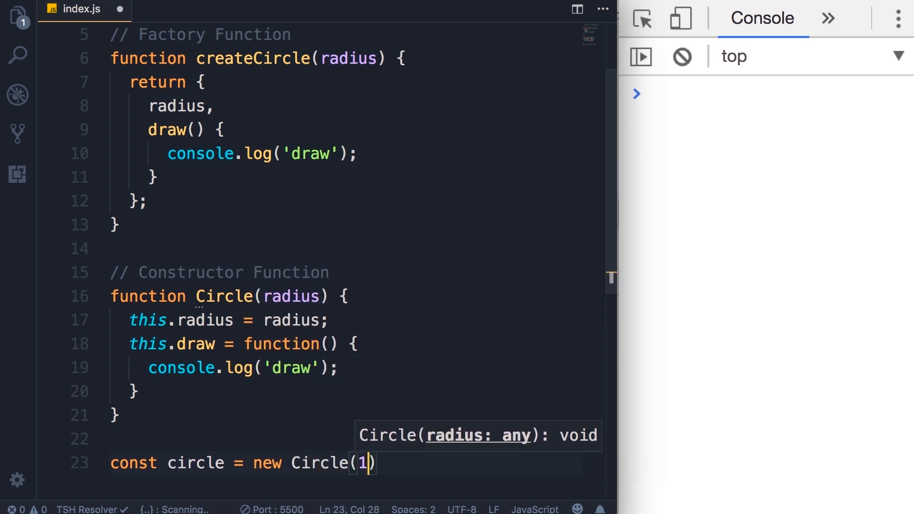
pyautogui.write(');')
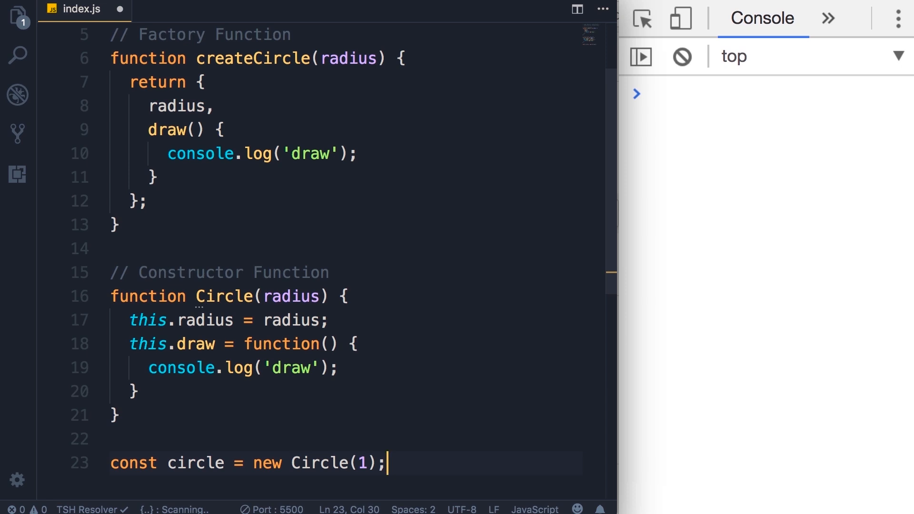
pyautogui.doubleClick(267, 463)
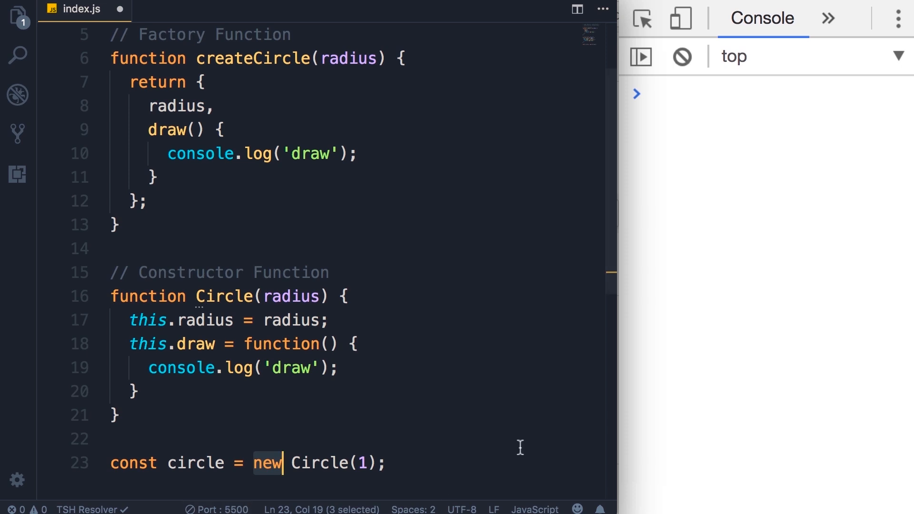
pyautogui.scroll(-3)
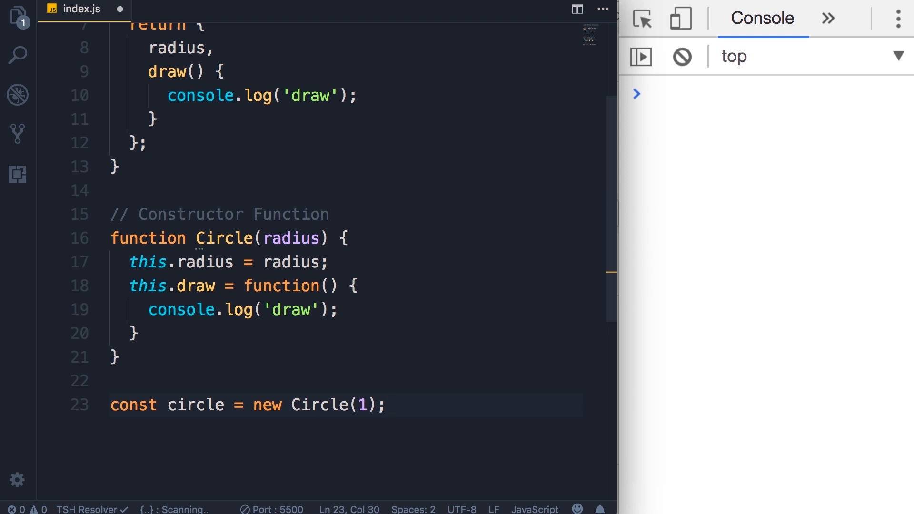
# - Write a temporary const x = {}; line illustrating the empty object new creates
pyautogui.write('const x =')
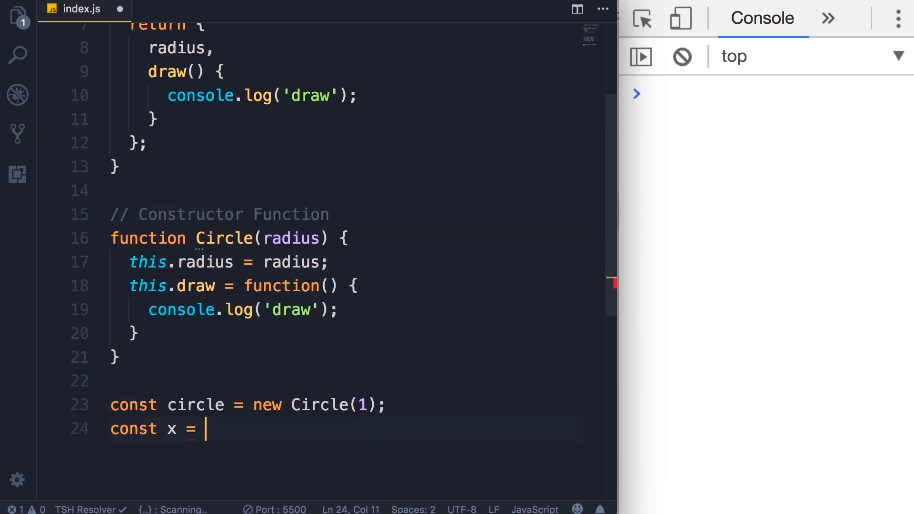
pyautogui.write('{};')
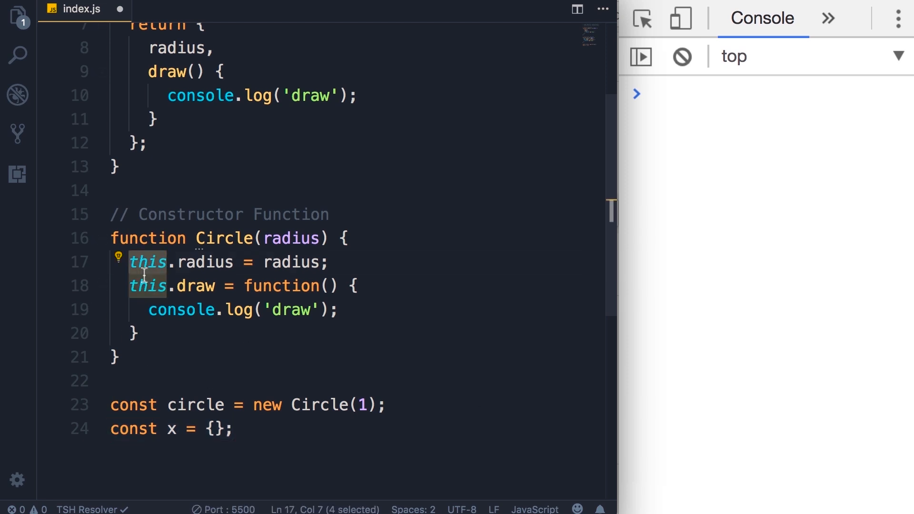
pyautogui.click(212, 429)
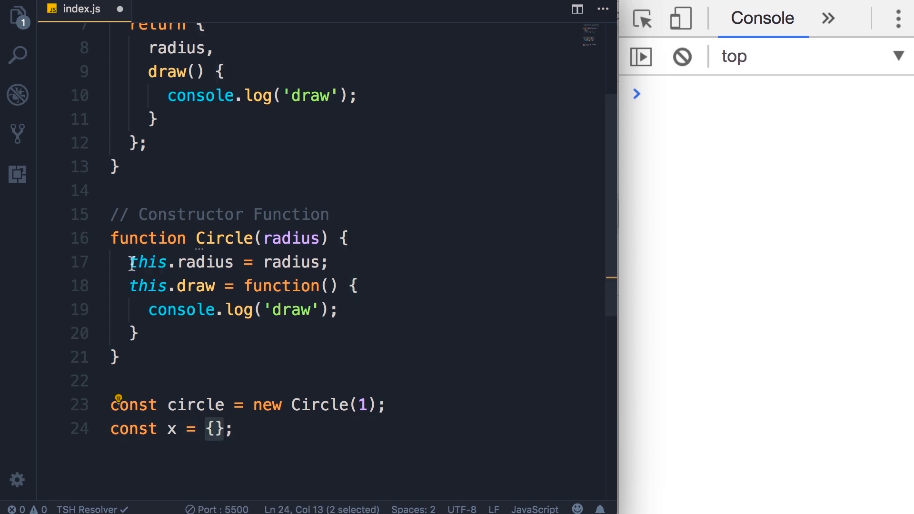
pyautogui.click(204, 429)
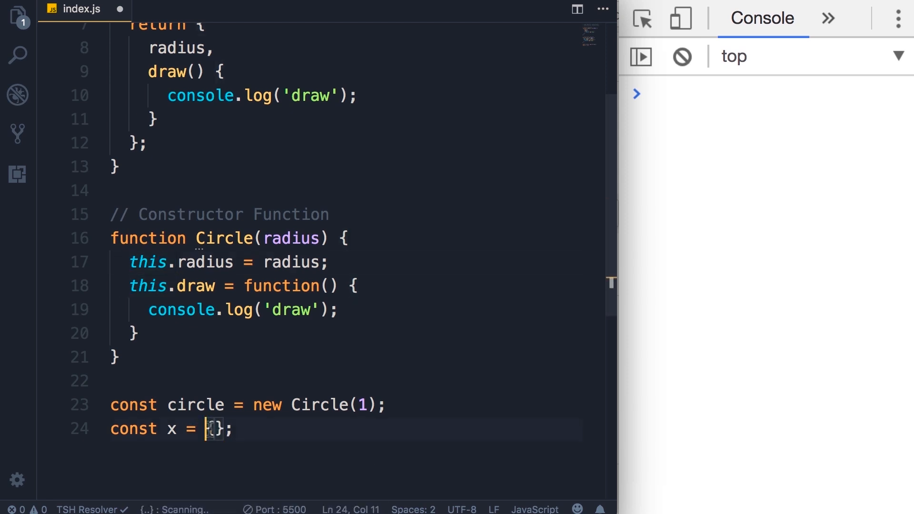
# - Highlight this.radius, this.draw and new, then add return this; in the constructor body
pyautogui.doubleClick(204, 262)
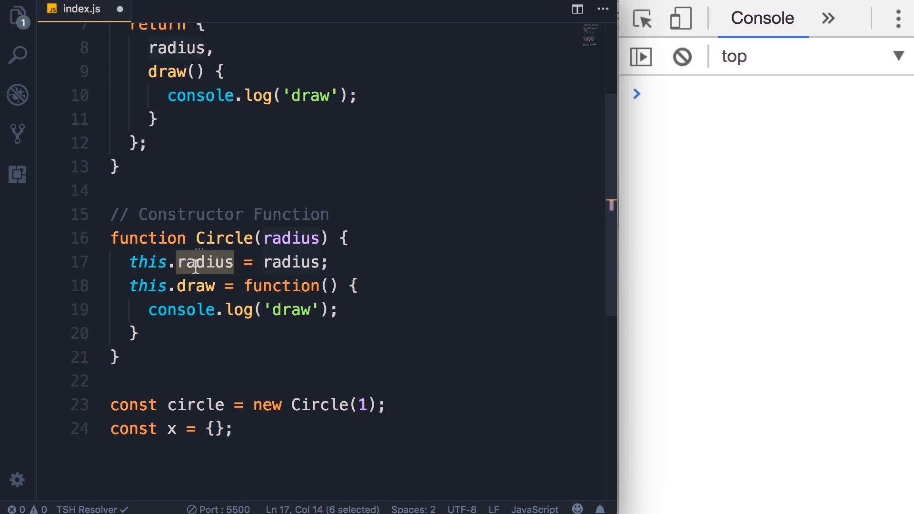
pyautogui.doubleClick(195, 286)
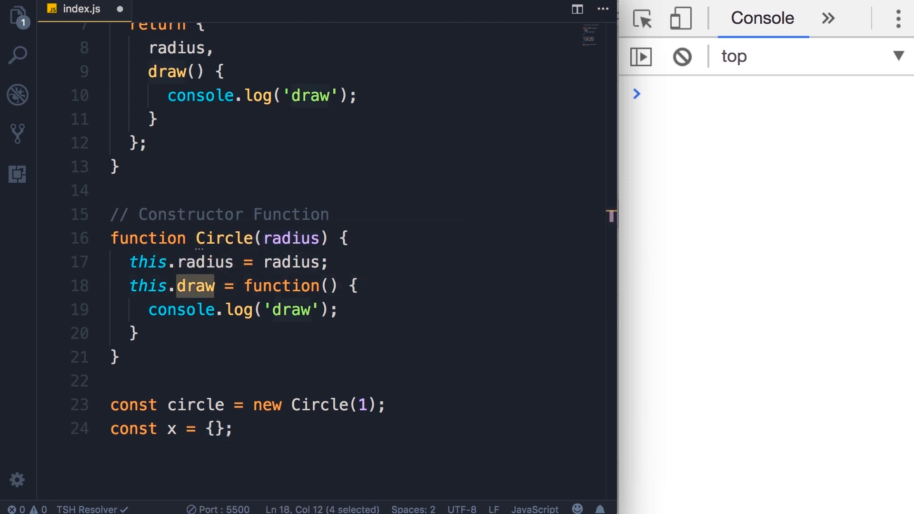
pyautogui.doubleClick(266, 404)
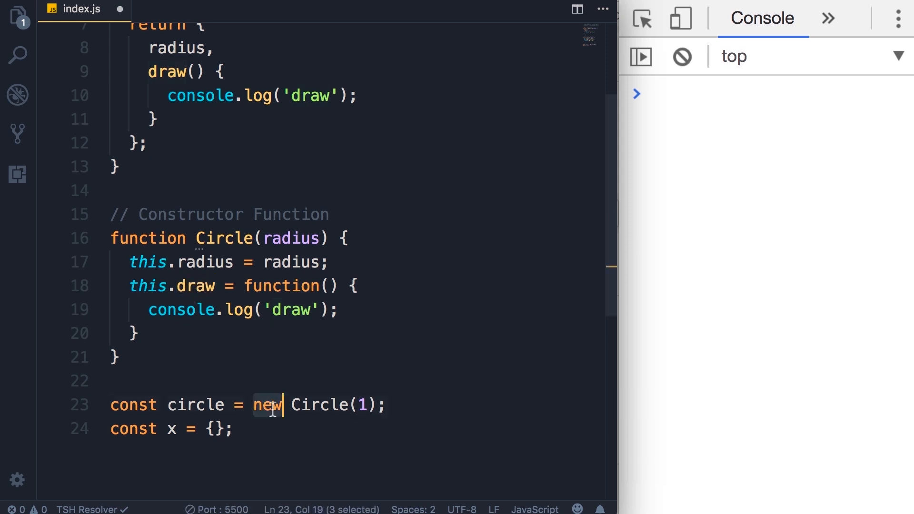
pyautogui.moveTo(201, 429)
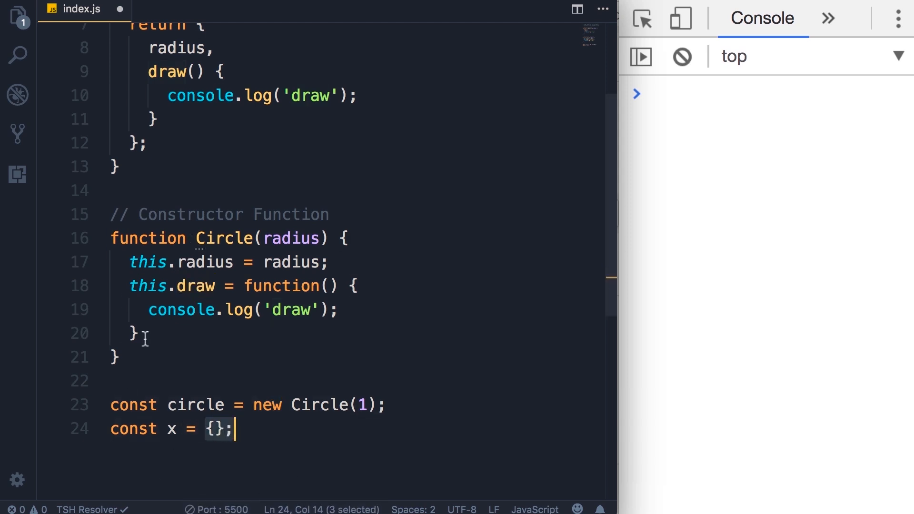
pyautogui.click(134, 332)
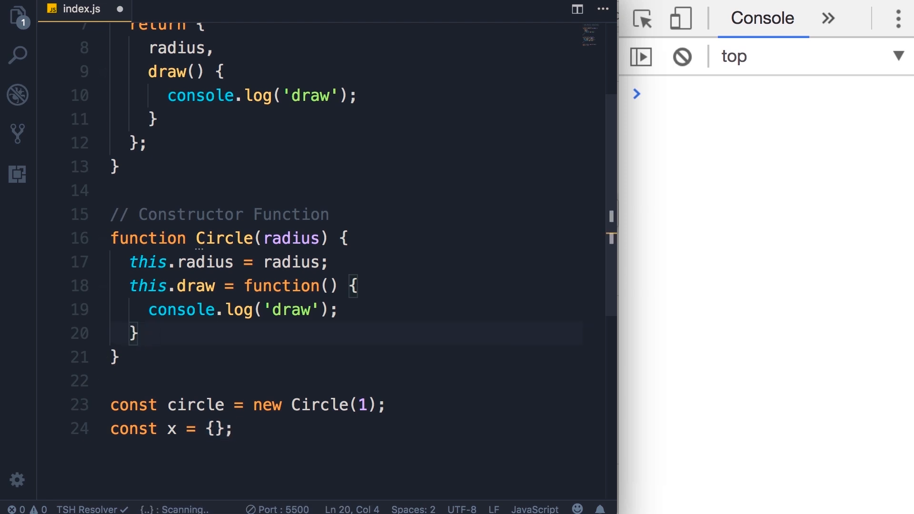
pyautogui.write('return this;')
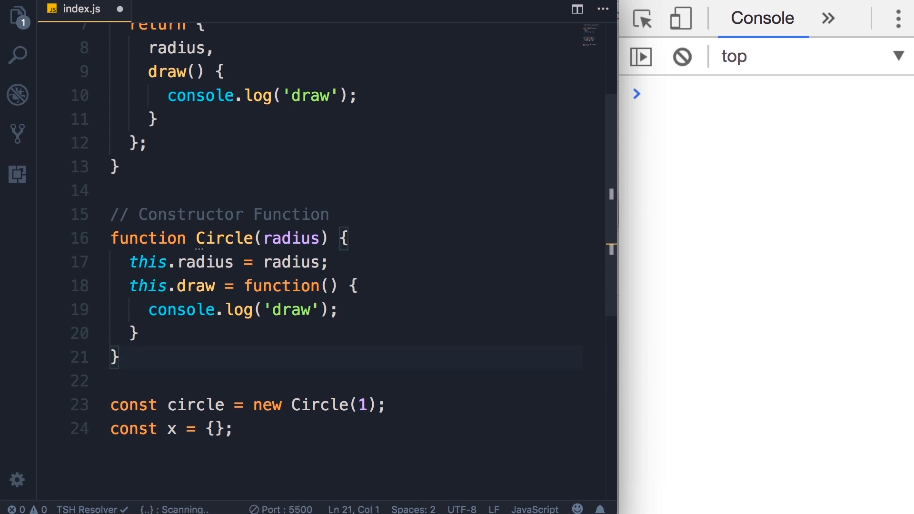
# - Highlight new, this and circle for emphasis, then delete the leftover const x = {}; line
pyautogui.doubleClick(266, 404)
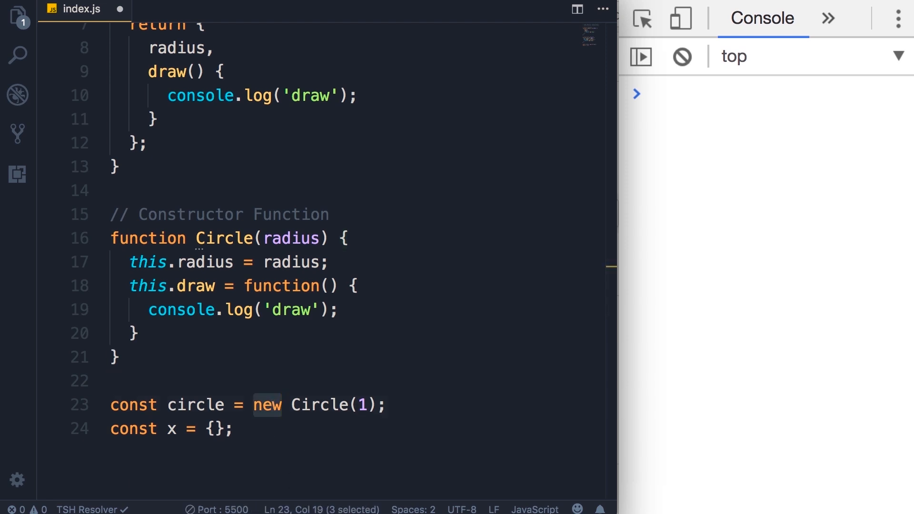
pyautogui.click(218, 429)
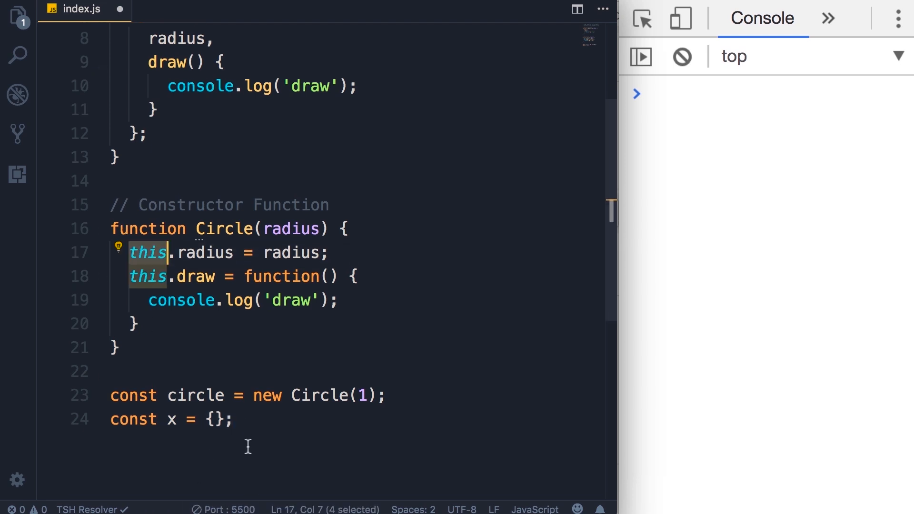
pyautogui.moveTo(195, 276)
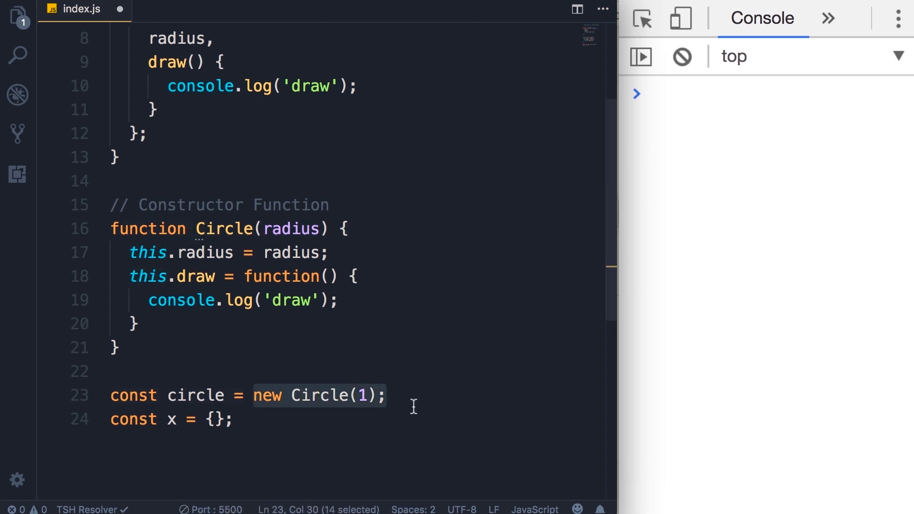
pyautogui.doubleClick(195, 395)
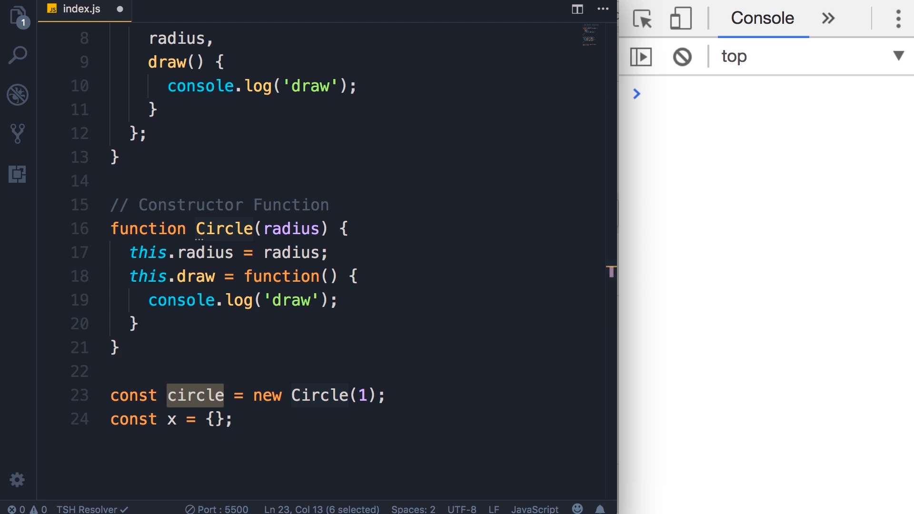
pyautogui.press('Delete')
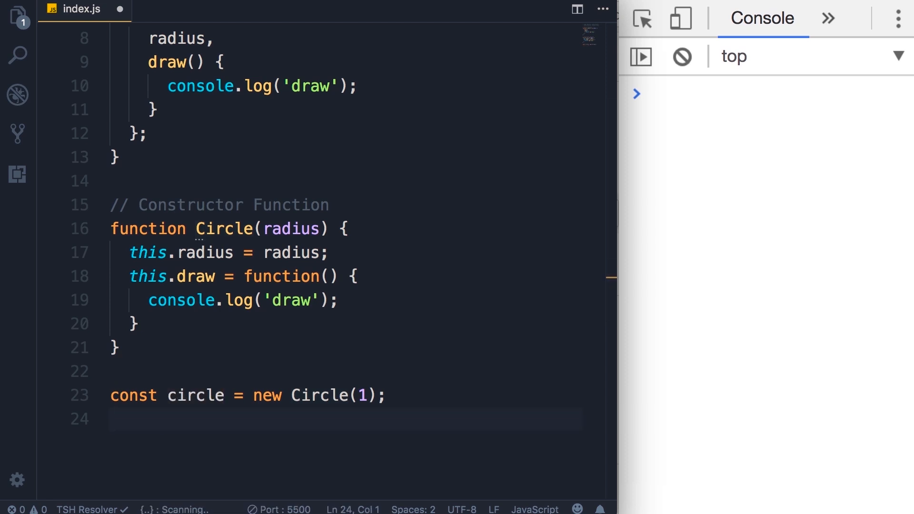
pyautogui.moveTo(400, 504)
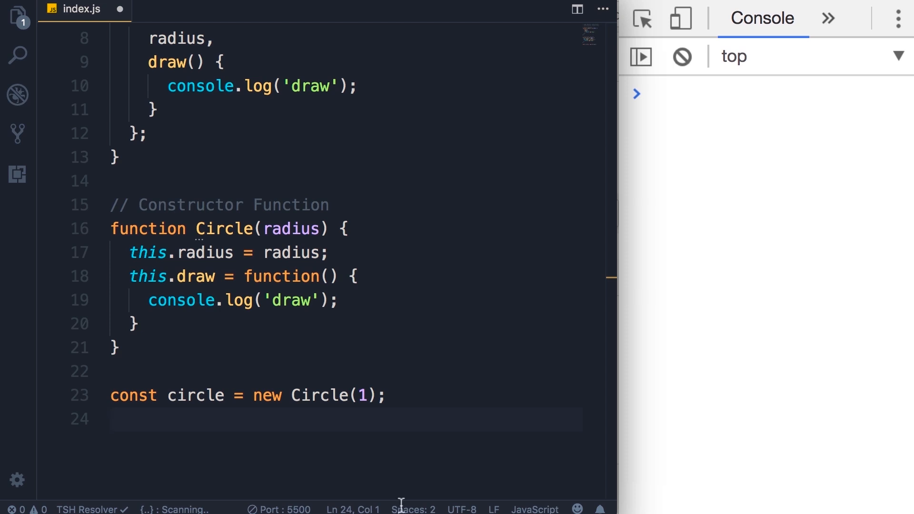
# - Add const myCircle = createCircle(1); below the factory function
pyautogui.scroll(3)
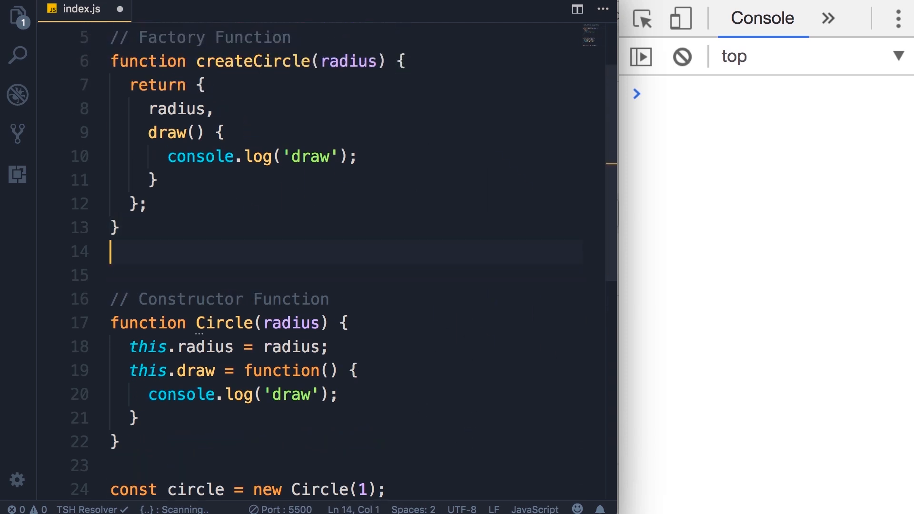
pyautogui.write('const myCircle')
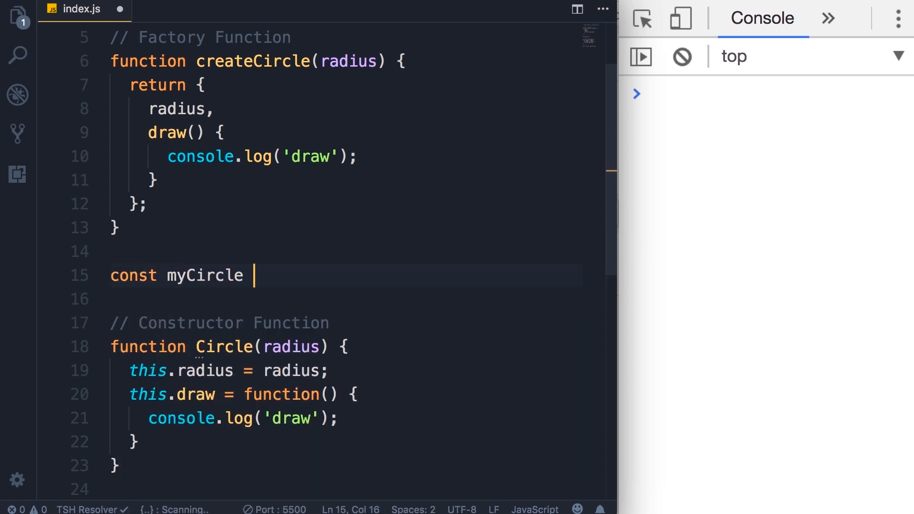
pyautogui.write('= createCircle')
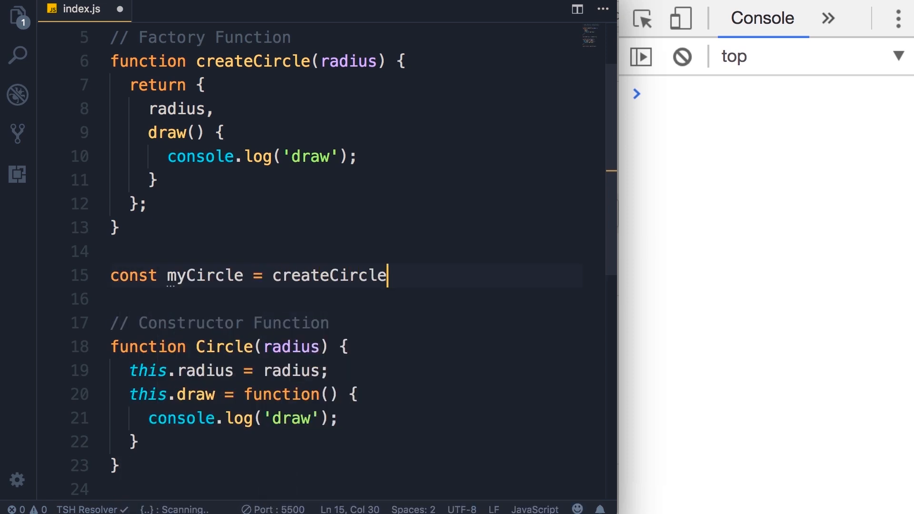
pyautogui.write('(1);')
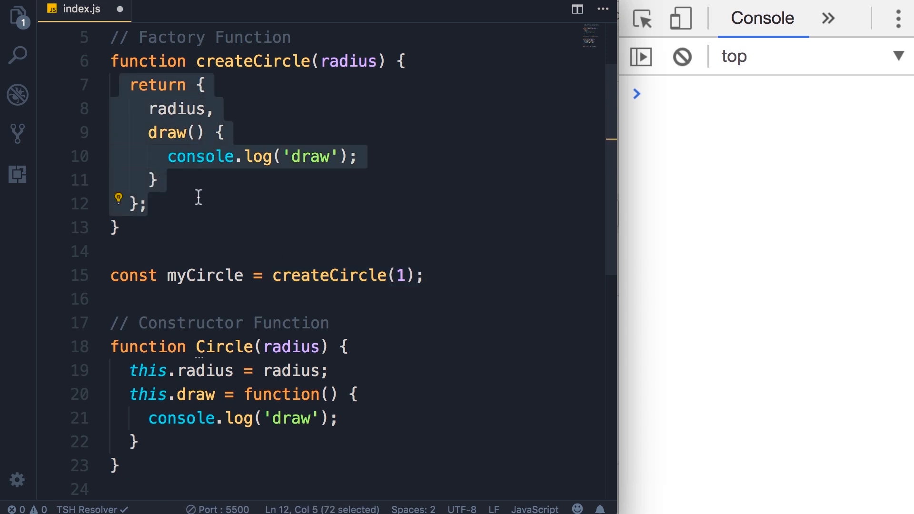
pyautogui.scroll(-3)
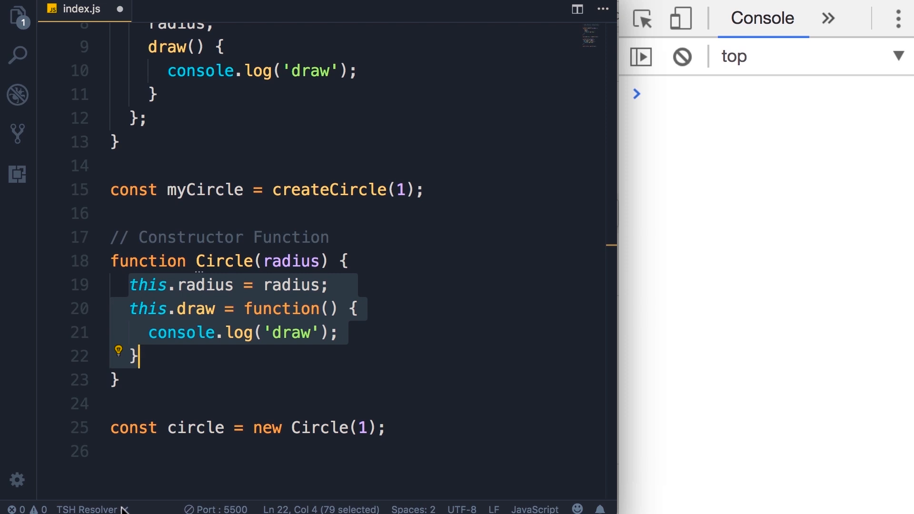
pyautogui.moveTo(351, 477)
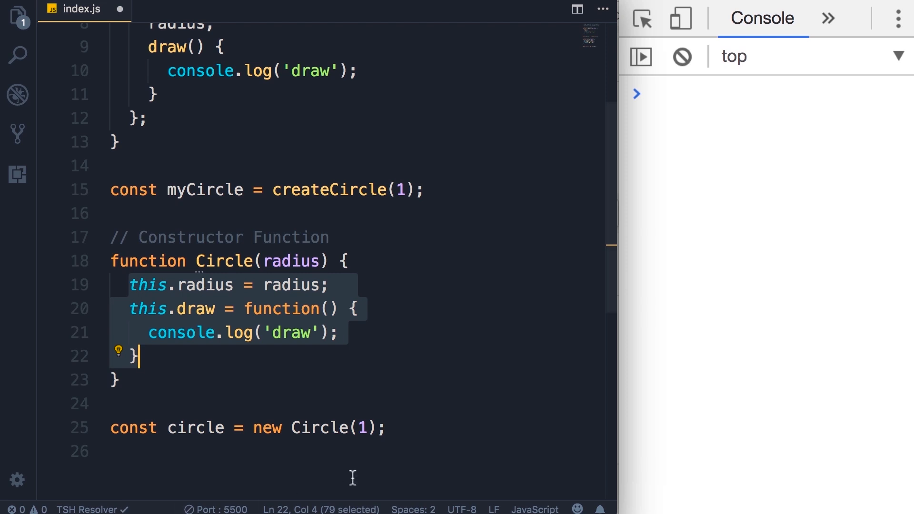
pyautogui.doubleClick(223, 261)
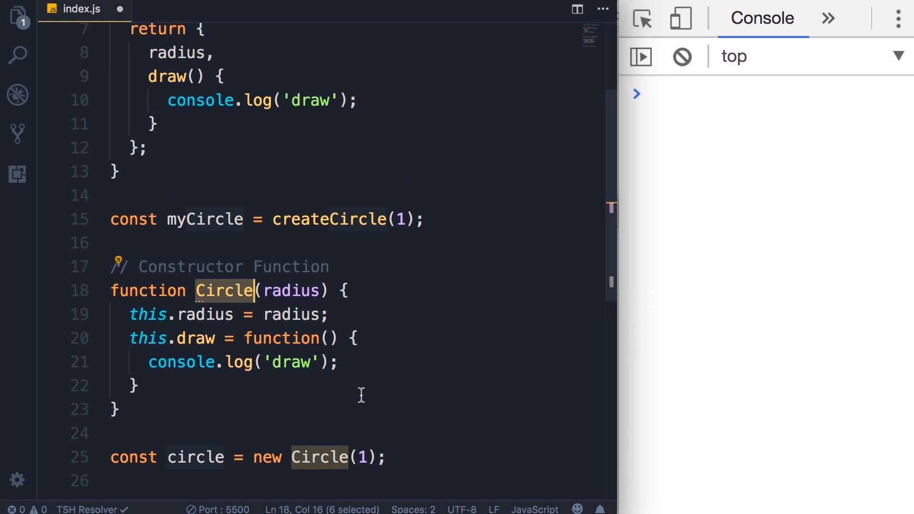
pyautogui.scroll(3)
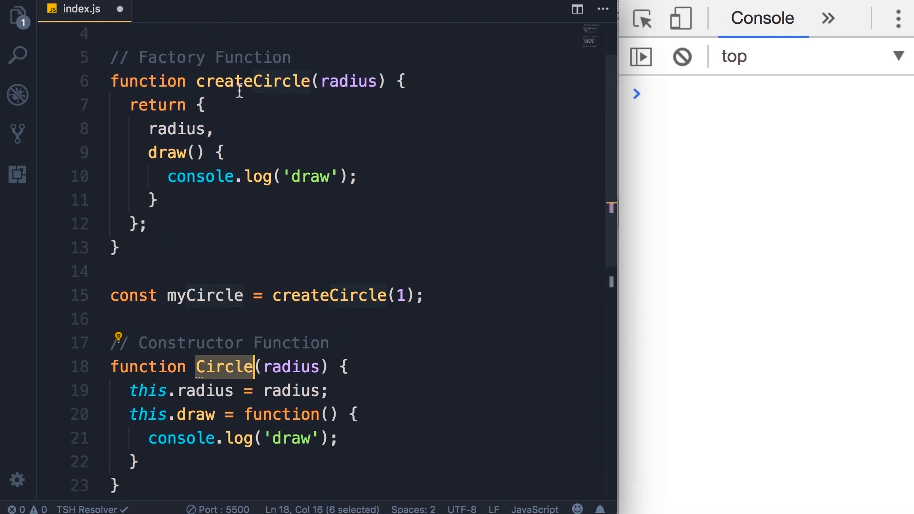
pyautogui.doubleClick(252, 81)
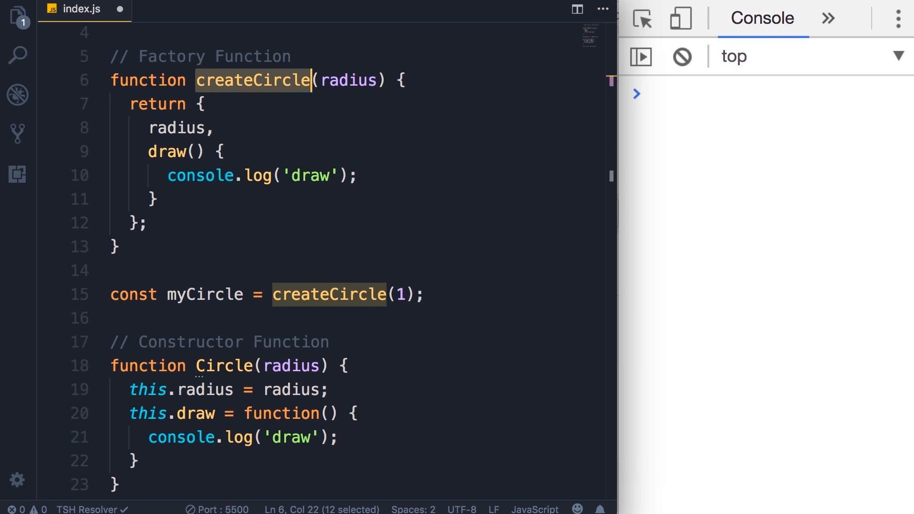
pyautogui.moveTo(168, 408)
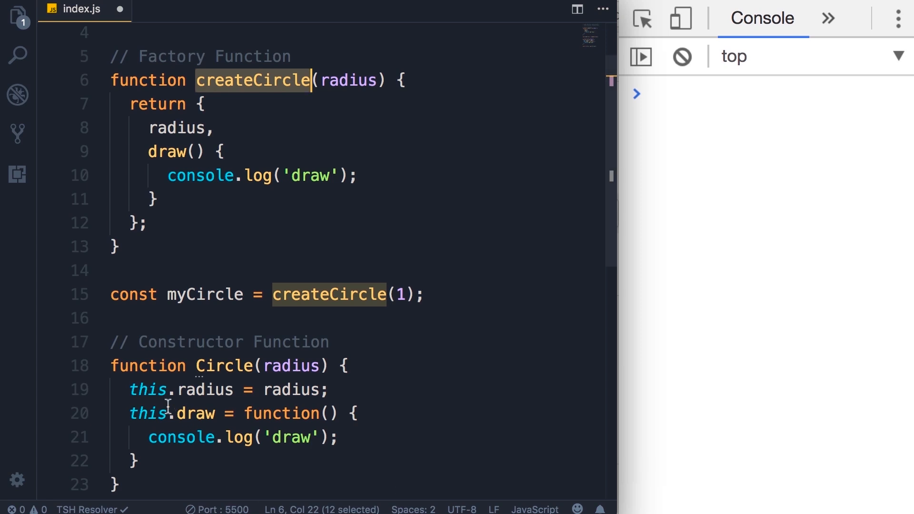
pyautogui.scroll(-3)
pyautogui.write('const circle = new Circle(1);')
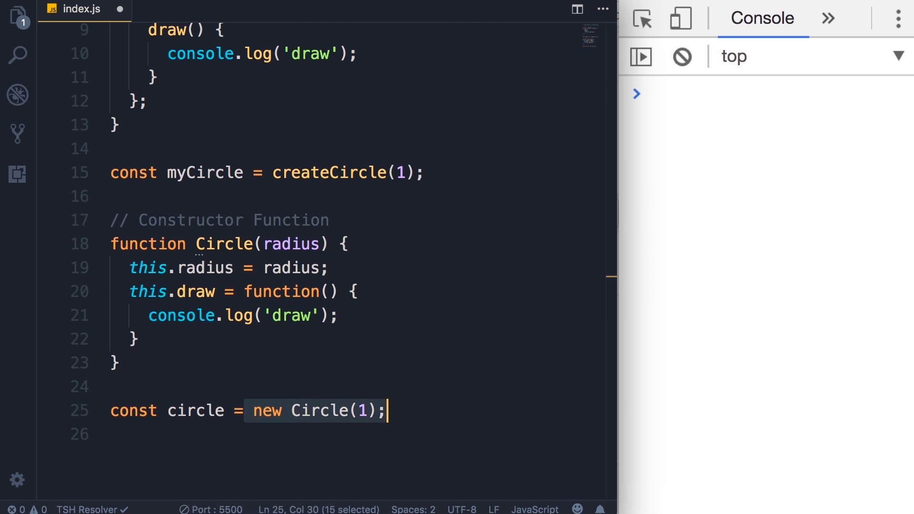
pyautogui.moveTo(276, 481)
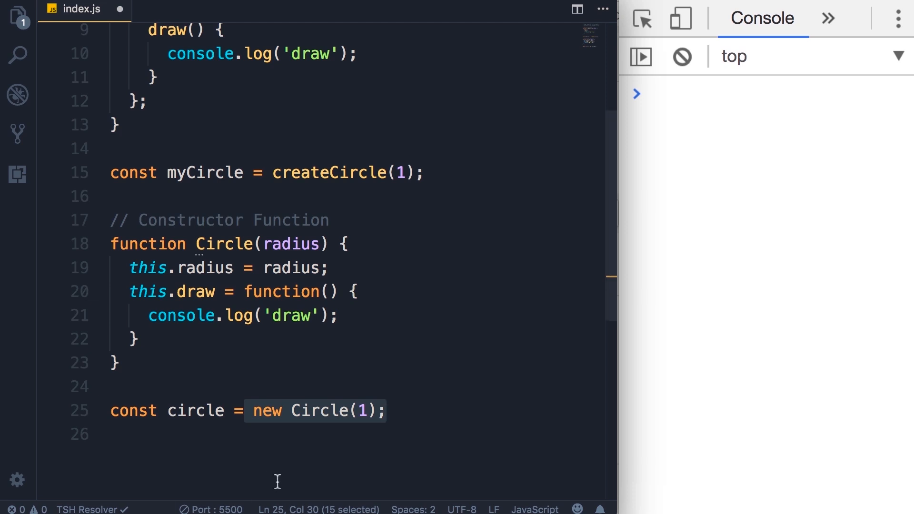
pyautogui.moveTo(340, 433)
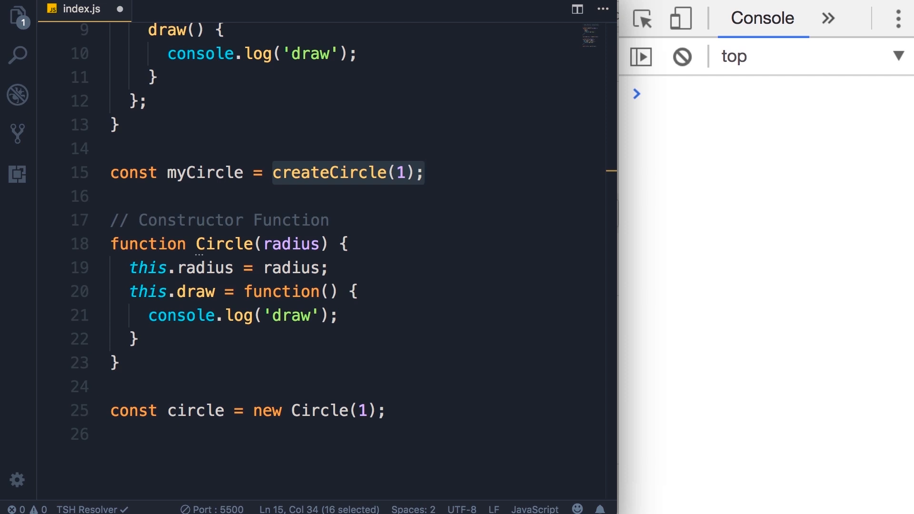
pyautogui.click(426, 172)
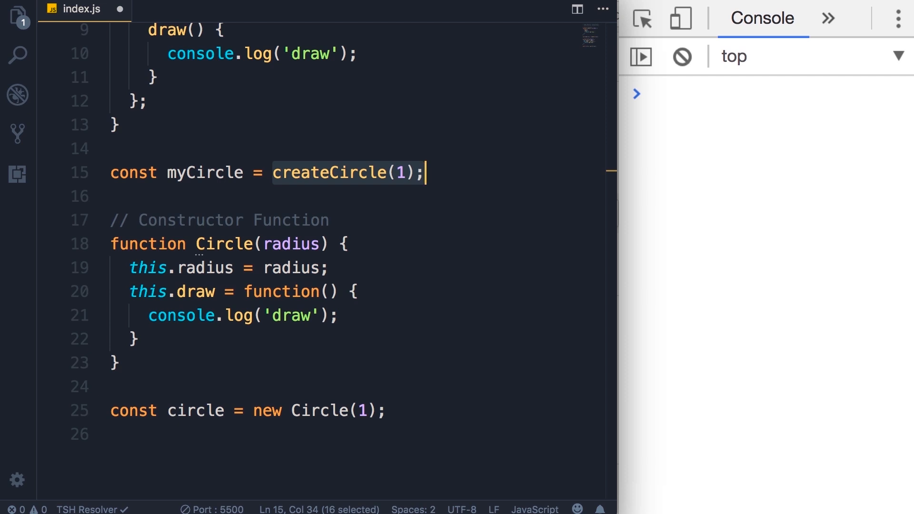